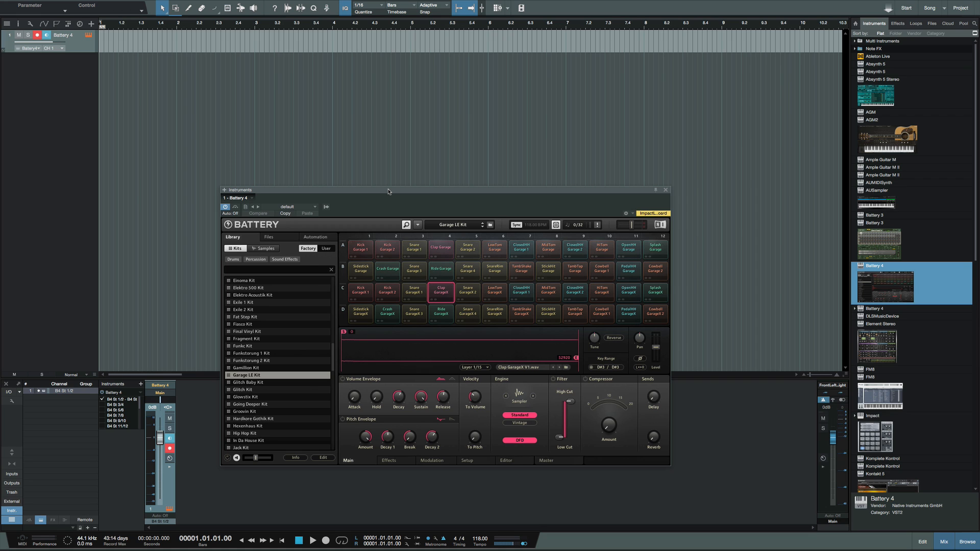
# Step: Drag the Battery 4 plug-in window lower and further to the right
pyautogui.moveTo(388, 190); pyautogui.dragTo(389, 215)
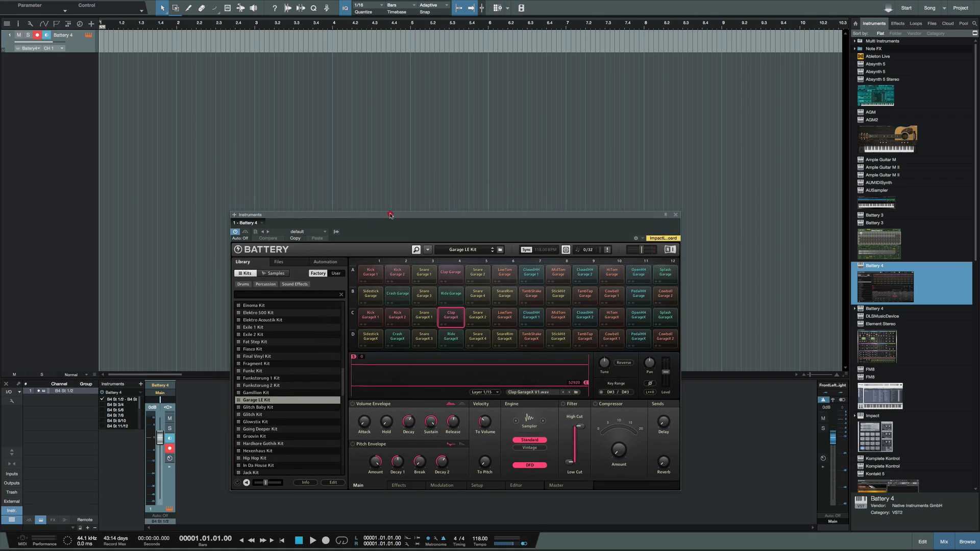
pyautogui.moveTo(390, 215); pyautogui.dragTo(420, 205)
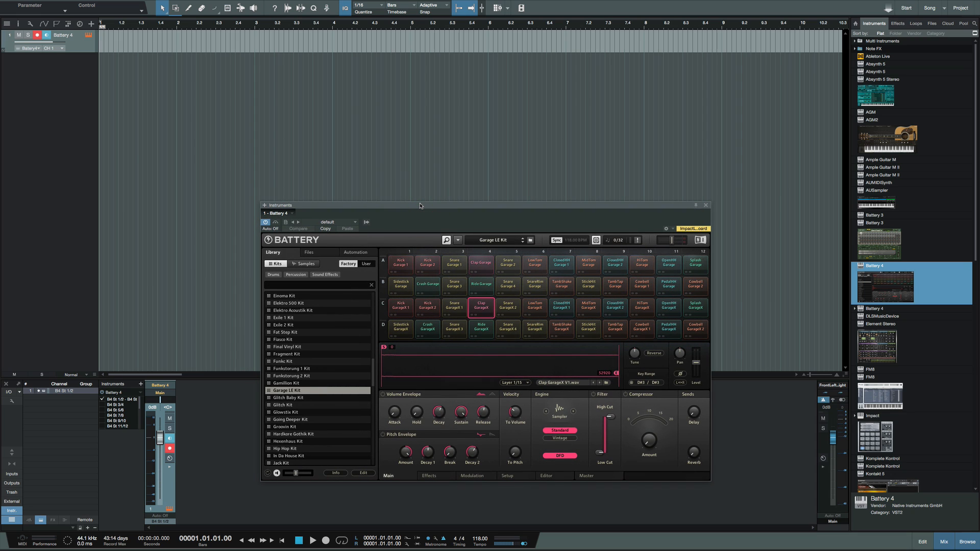
pyautogui.moveTo(256, 159)
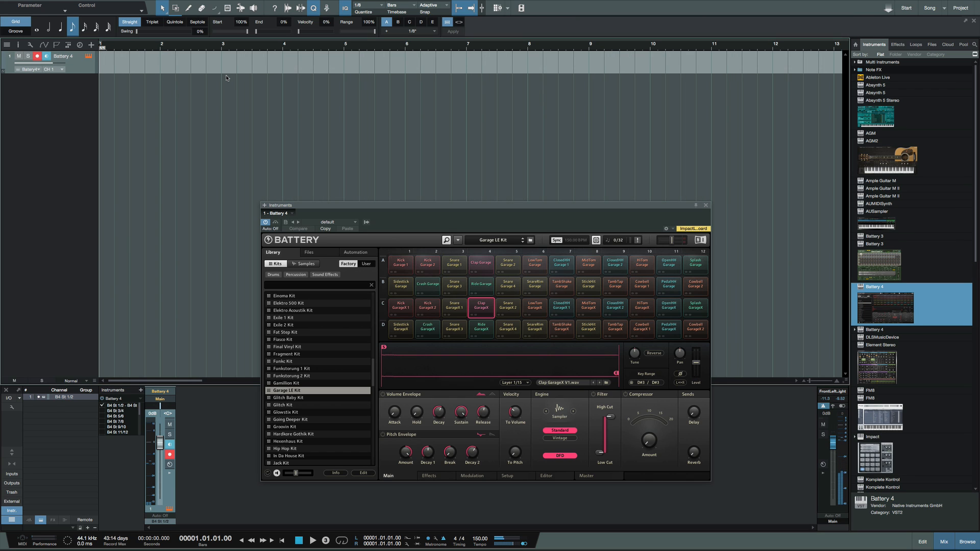
# Step: Record a first pass of drum hits on the armed Battery 4 track
pyautogui.click(302, 541)
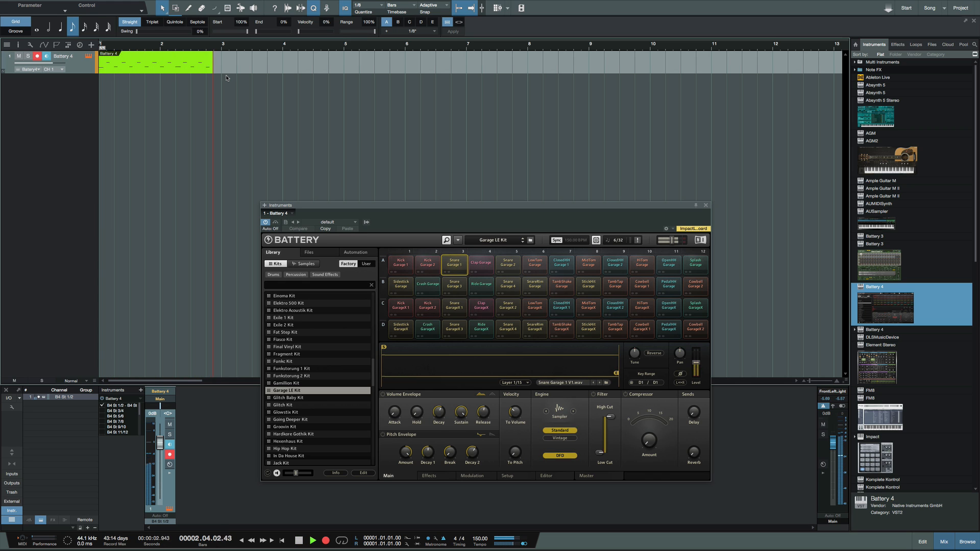
pyautogui.click(481, 264)
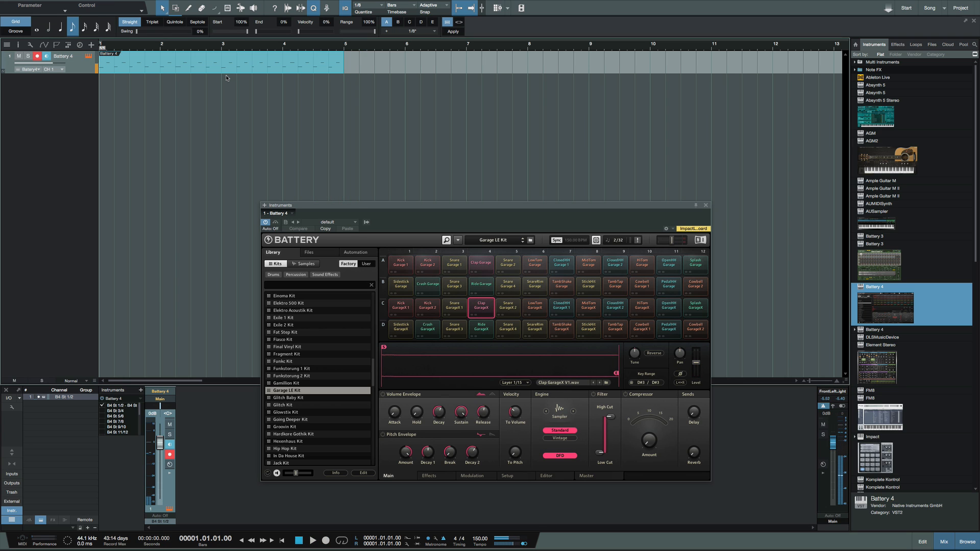
pyautogui.click(613, 262)
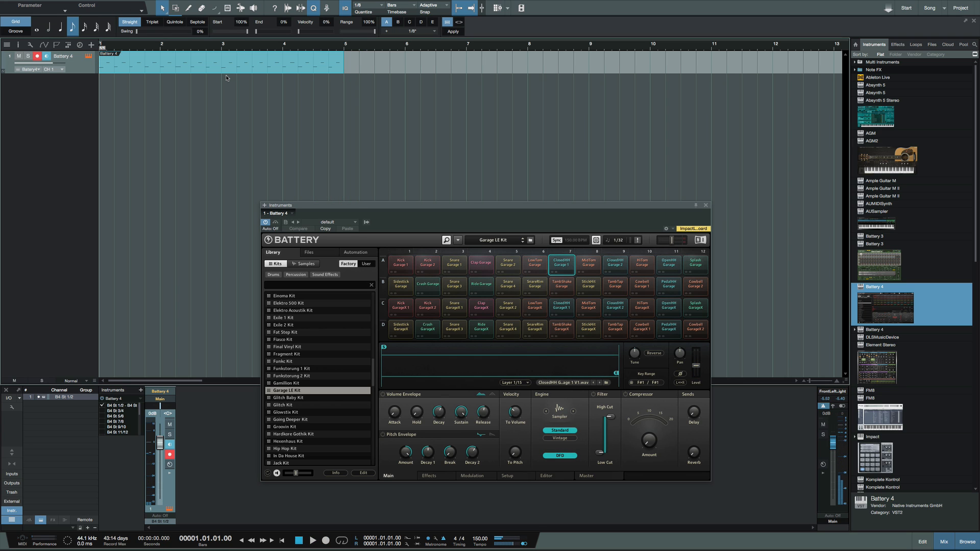
# Step: Overdub more drum hits, then play back the four-bar pattern and return to start
pyautogui.click(299, 540)
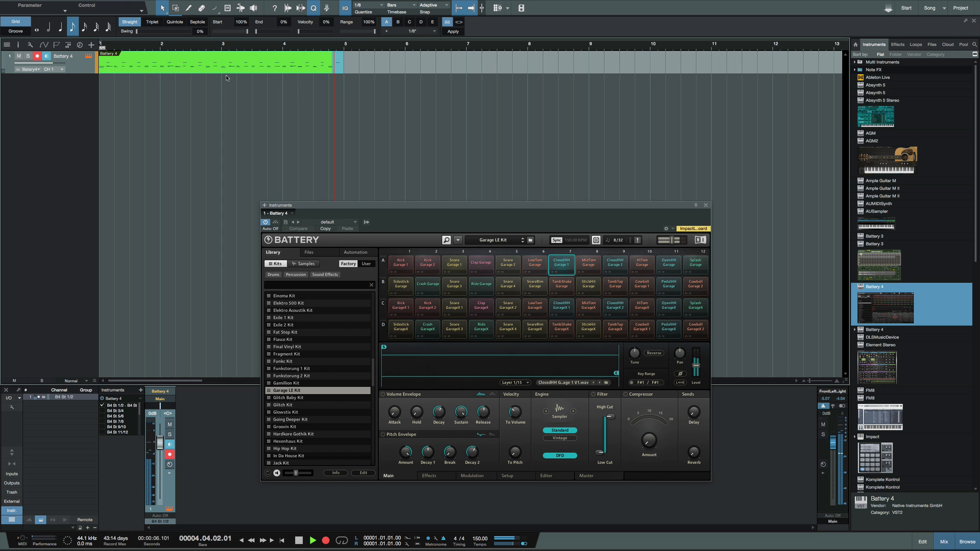
pyautogui.click(480, 307)
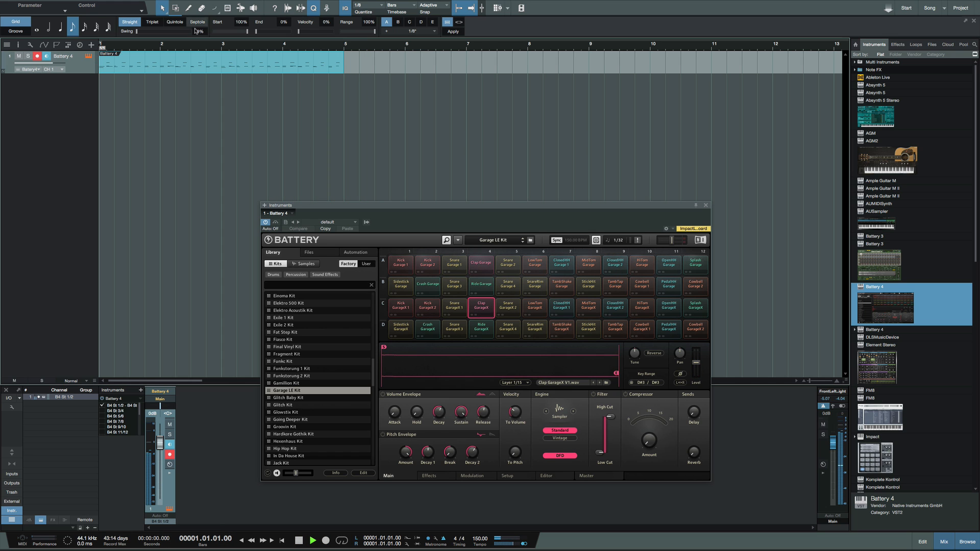
pyautogui.click(614, 262)
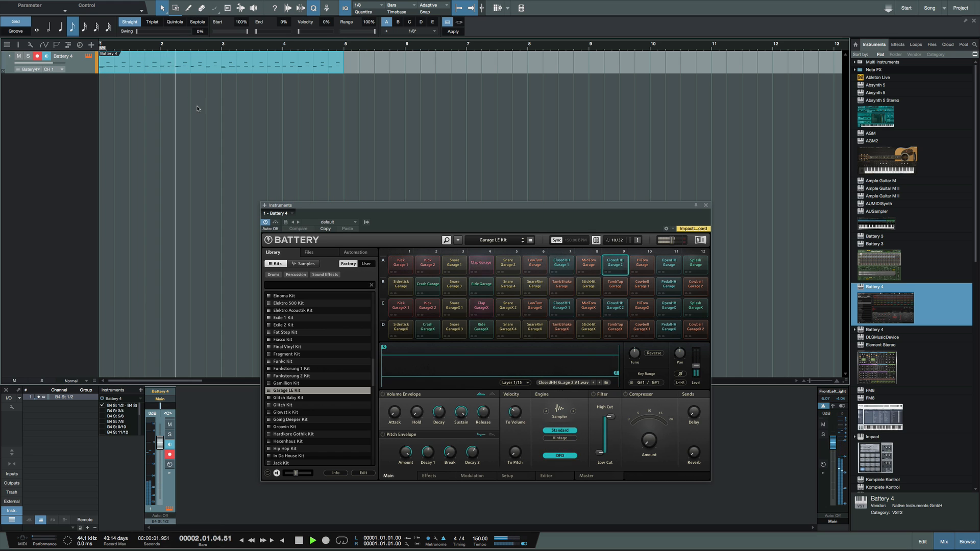
pyautogui.click(480, 262)
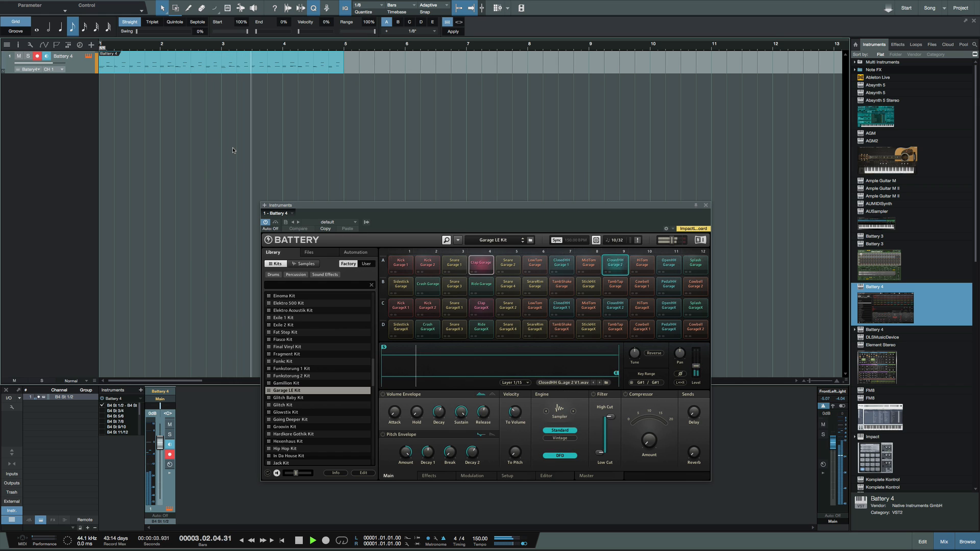
pyautogui.click(480, 305)
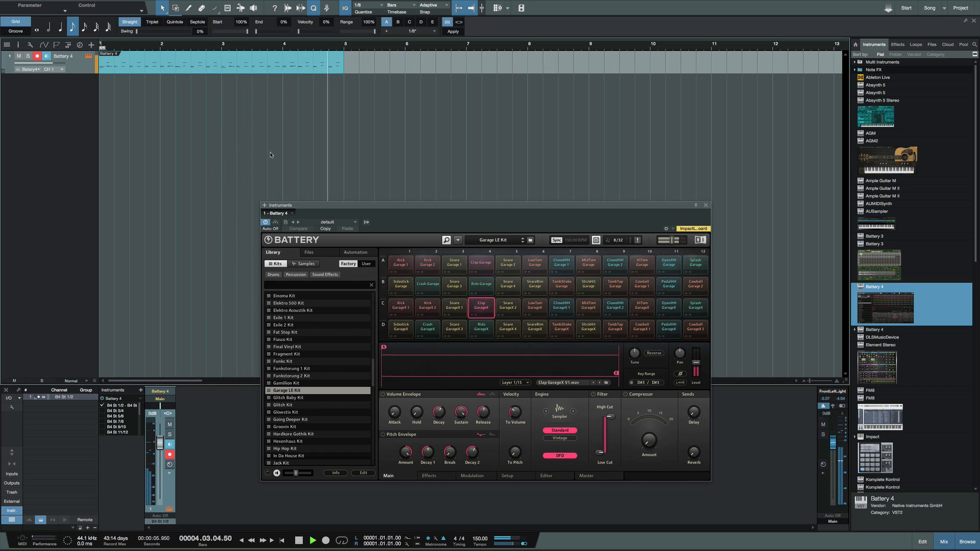
pyautogui.click(299, 540)
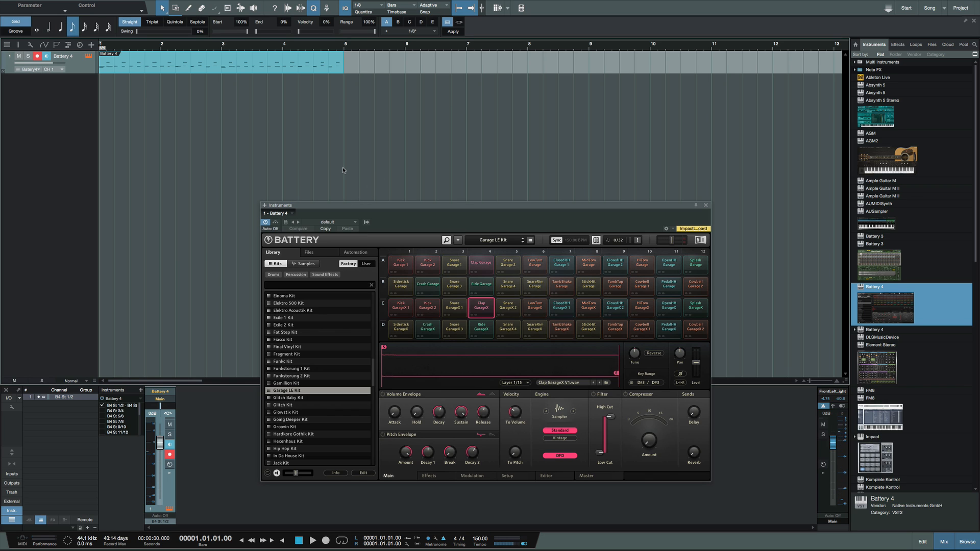
pyautogui.moveTo(195, 64)
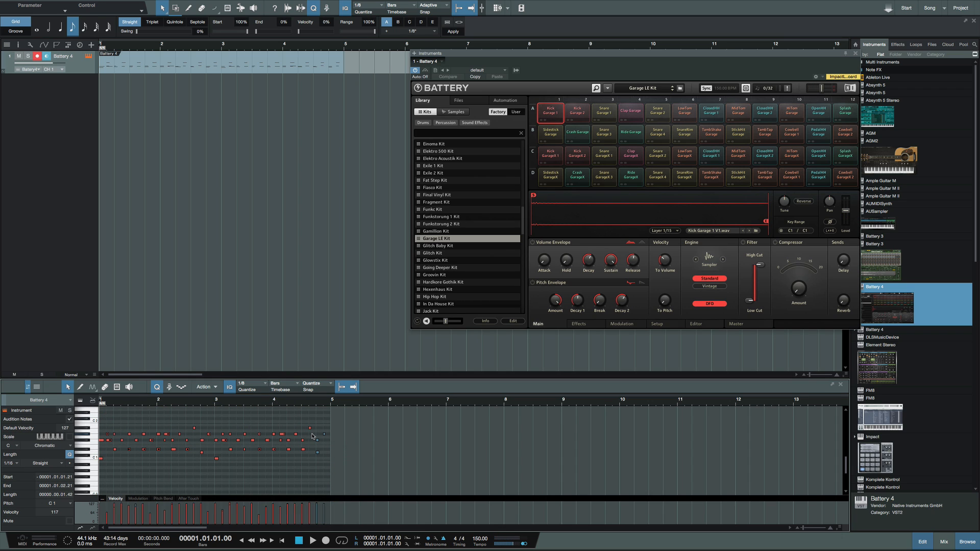
pyautogui.click(283, 476)
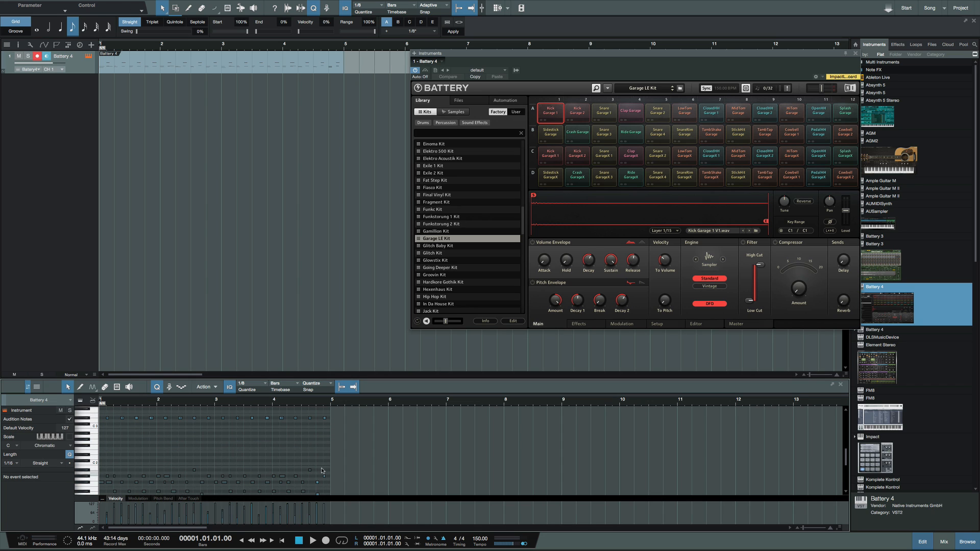
pyautogui.click(604, 112)
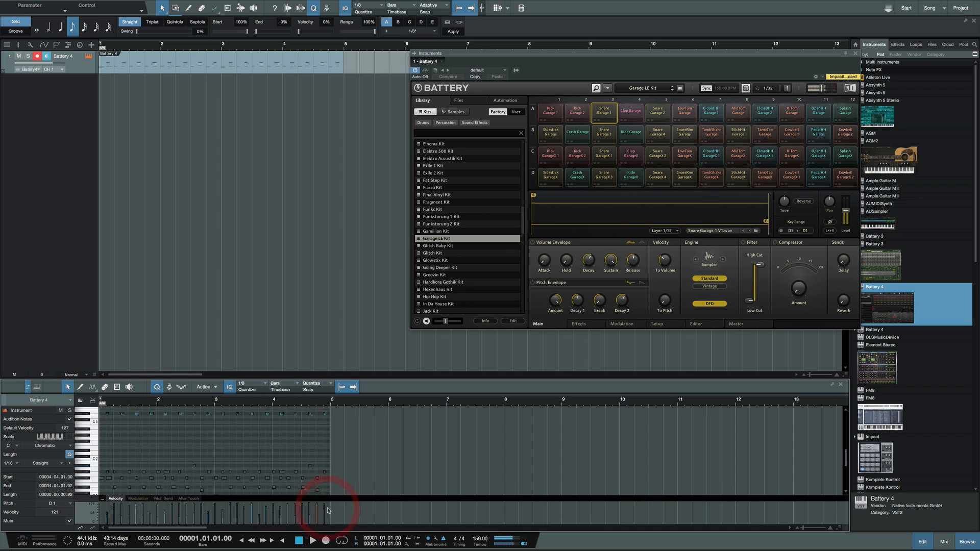
pyautogui.click(269, 442)
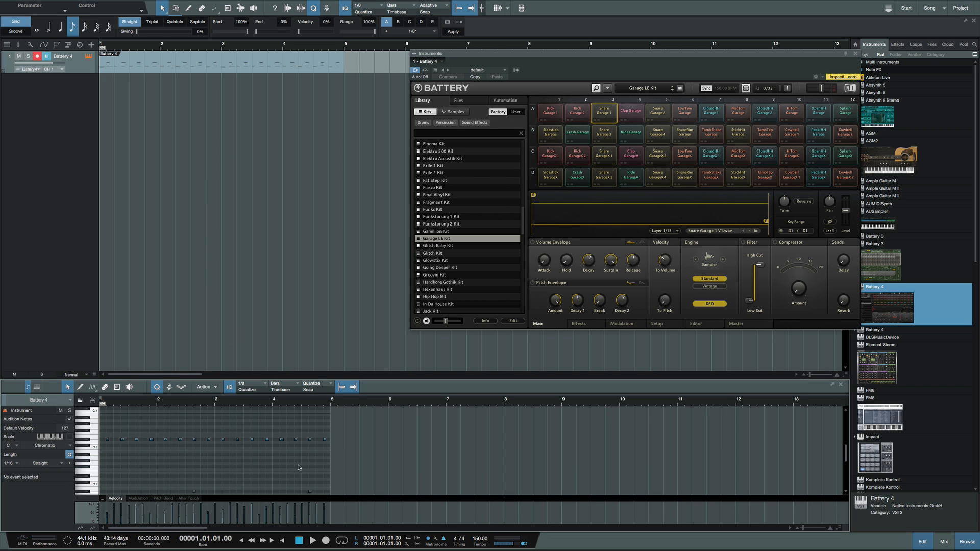
pyautogui.moveTo(306, 469)
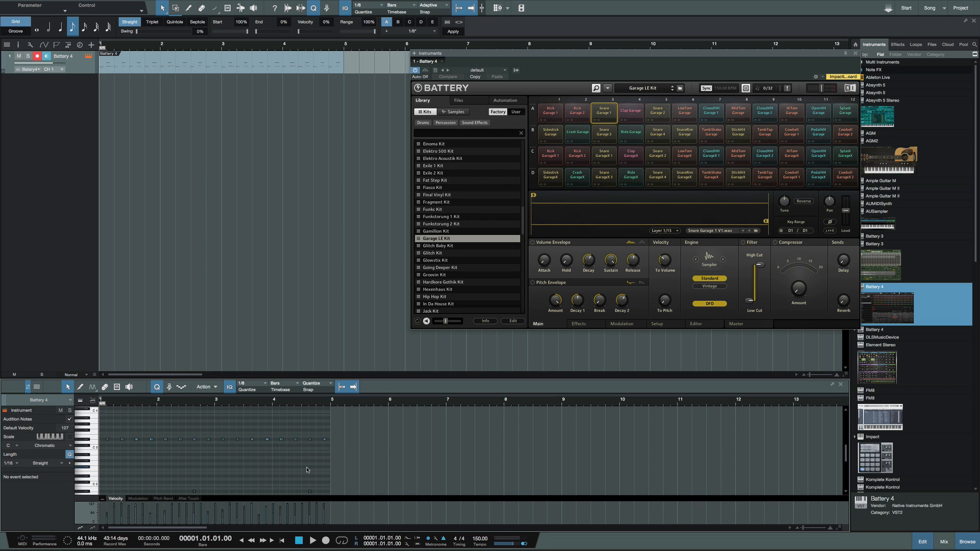
pyautogui.moveTo(296, 478)
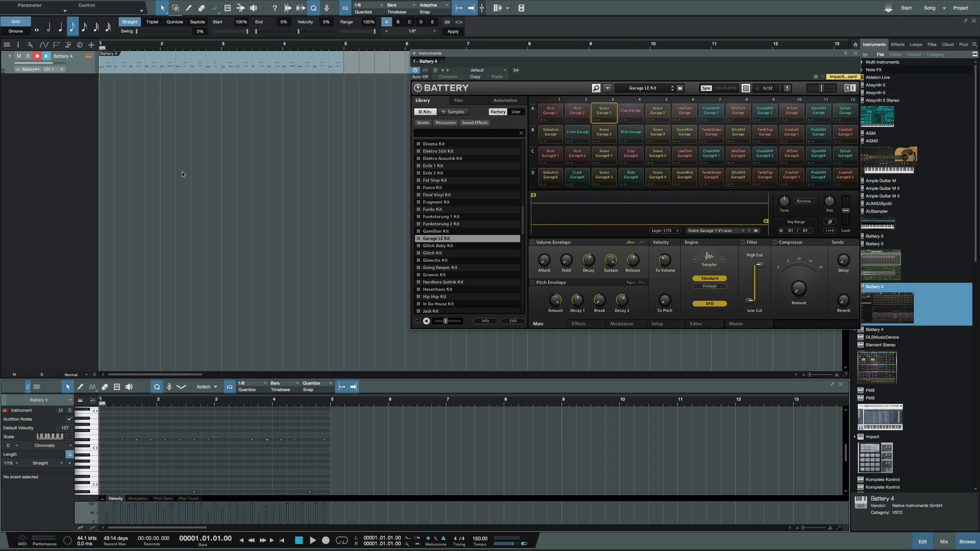
pyautogui.moveTo(202, 112)
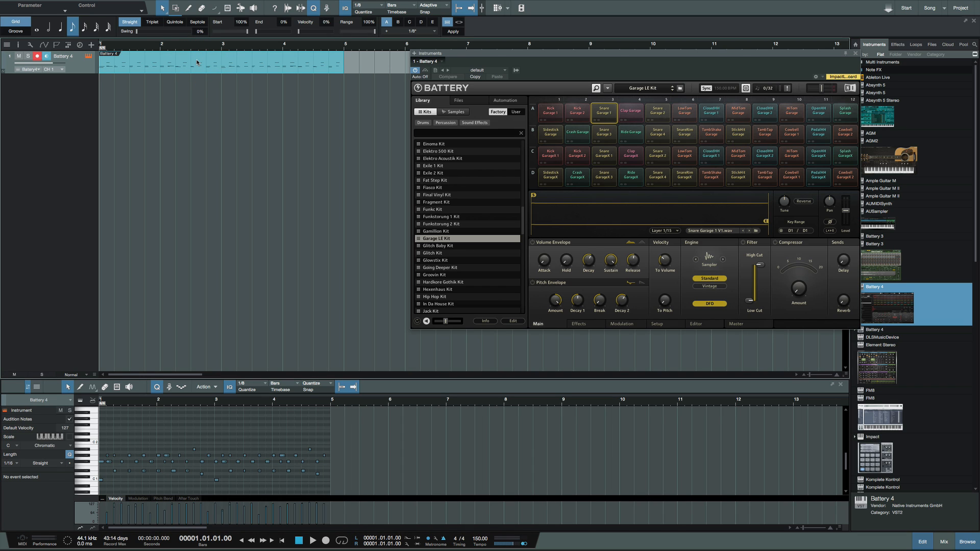
# Step: Apply Explode Pitches to Tracks to the Battery 4 drum event
pyautogui.rightClick(197, 62)
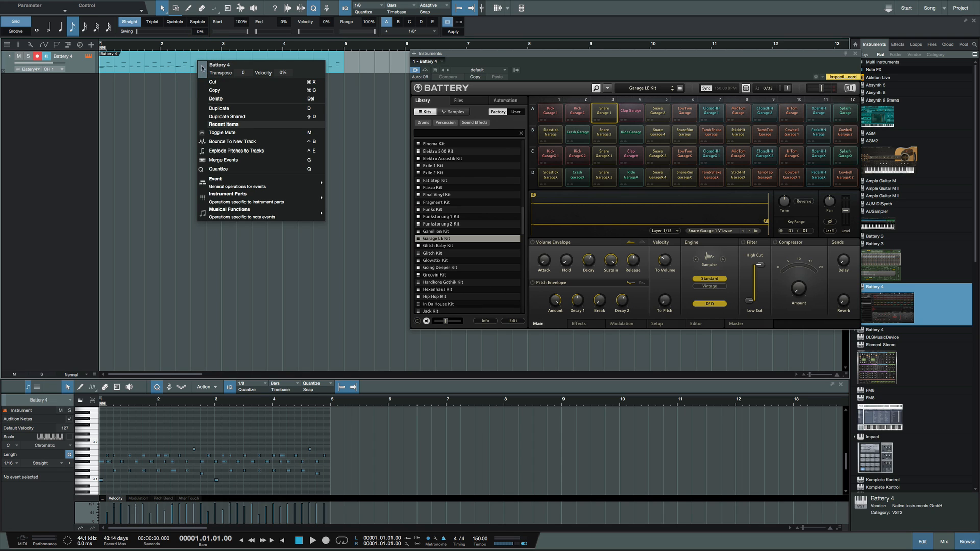
pyautogui.moveTo(256, 151)
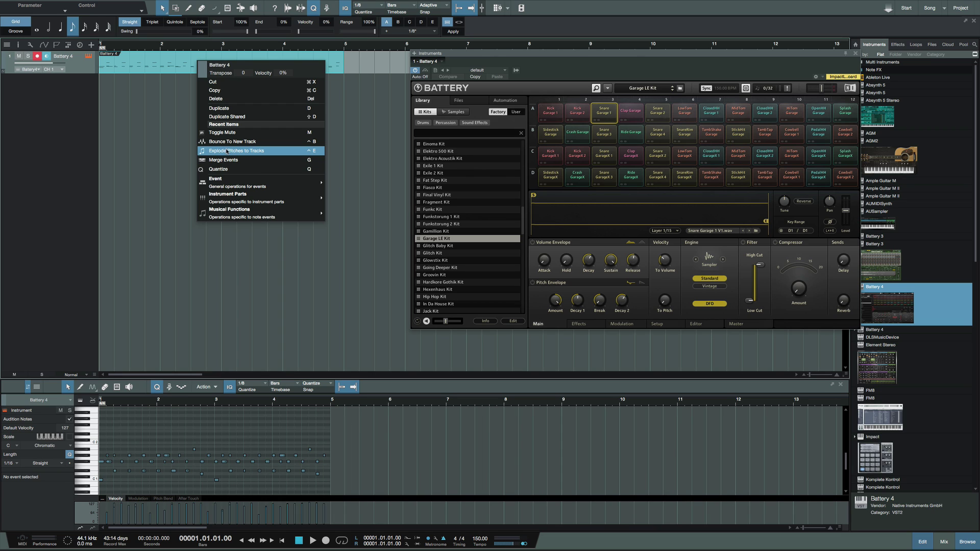
pyautogui.click(355, 169)
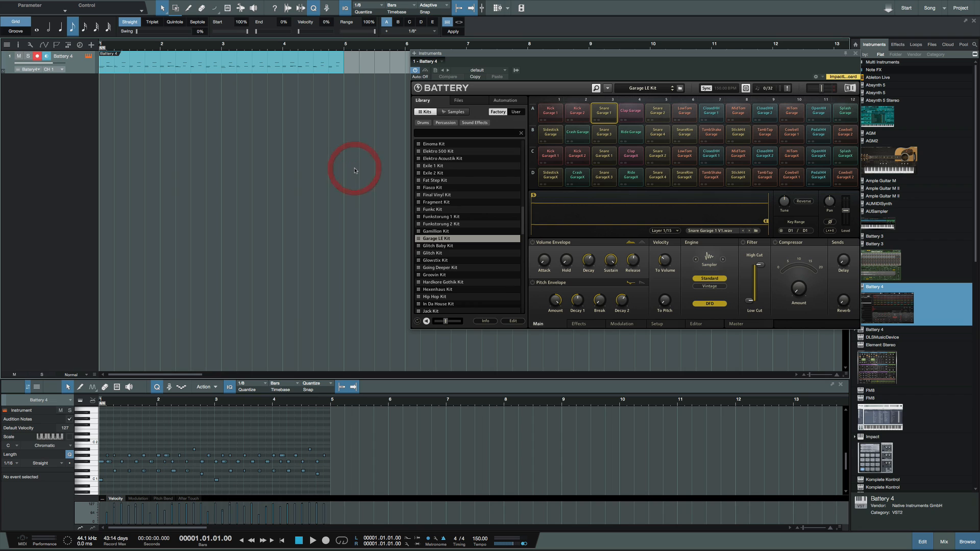
pyautogui.moveTo(211, 119)
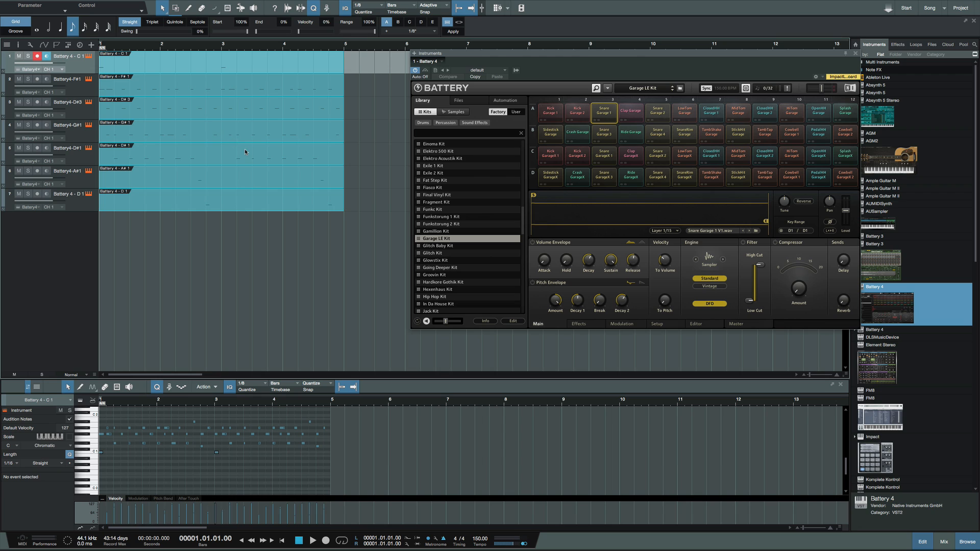
# Step: Clear the selection of the newly exploded per-pitch parts
pyautogui.click(303, 215)
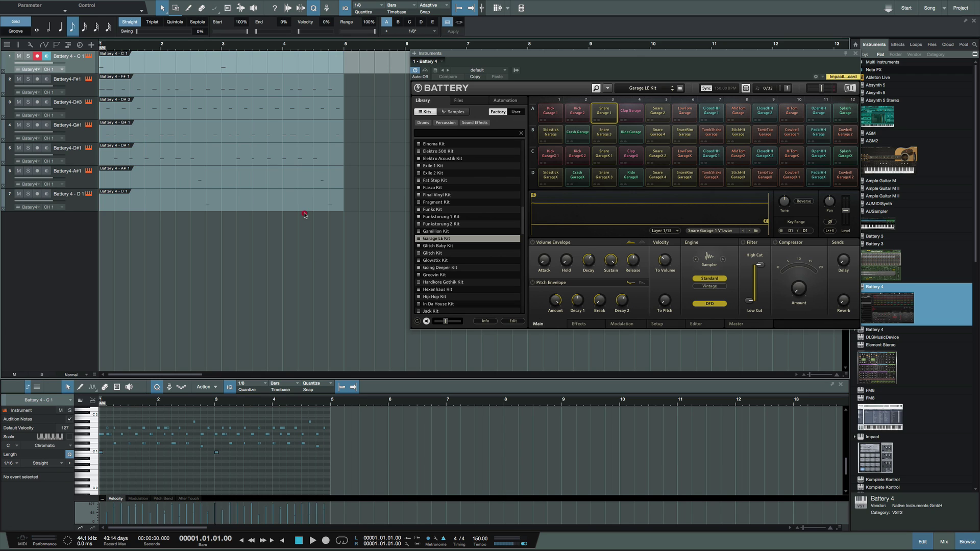
pyautogui.moveTo(183, 94)
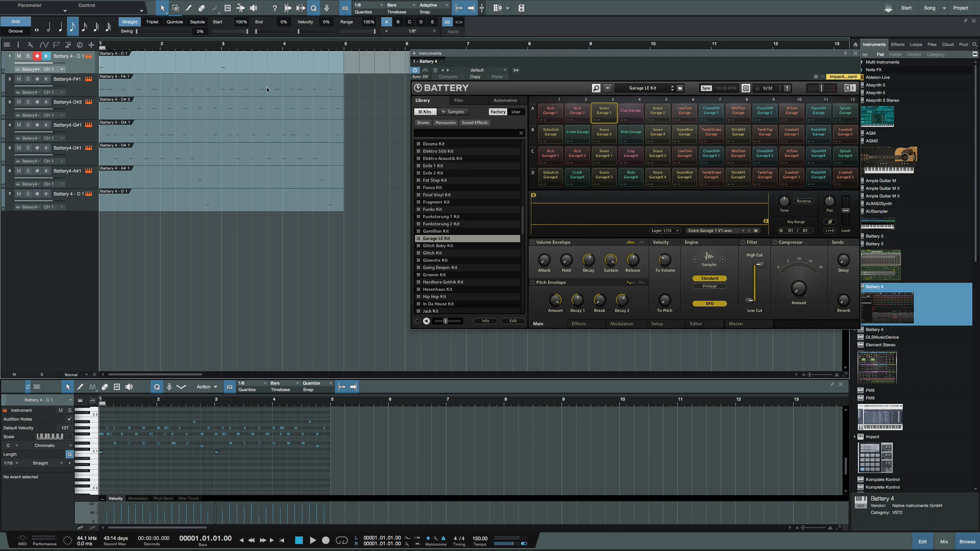
pyautogui.moveTo(203, 275)
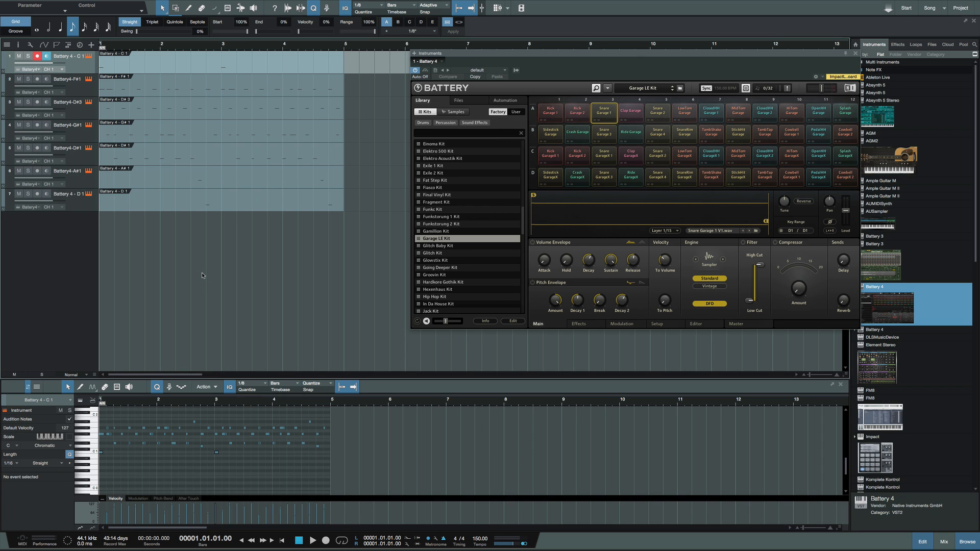
pyautogui.moveTo(309, 127)
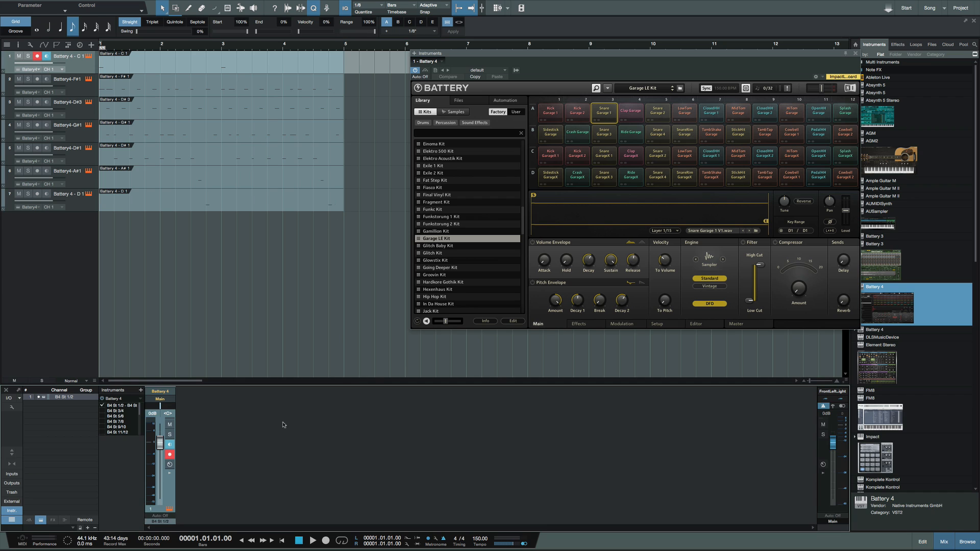
pyautogui.moveTo(221, 387)
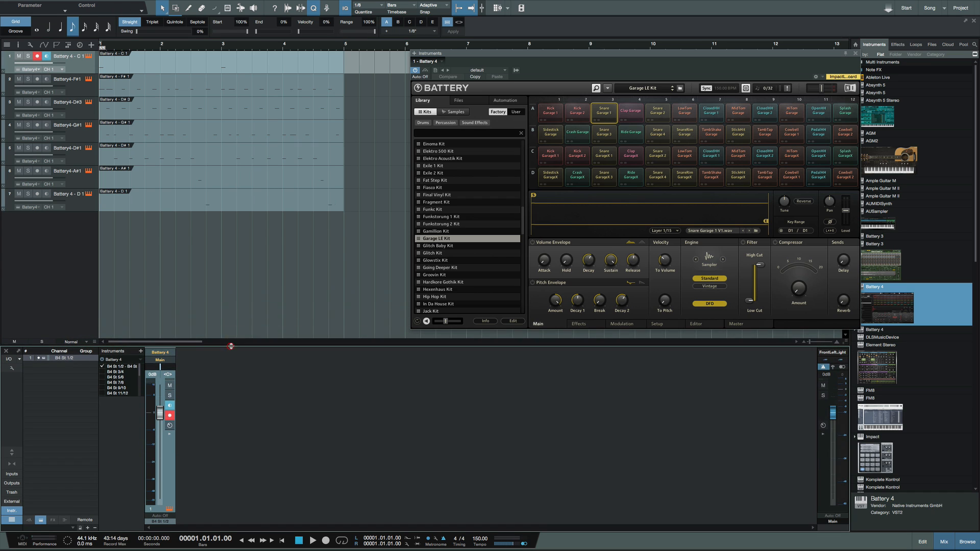
pyautogui.moveTo(222, 265)
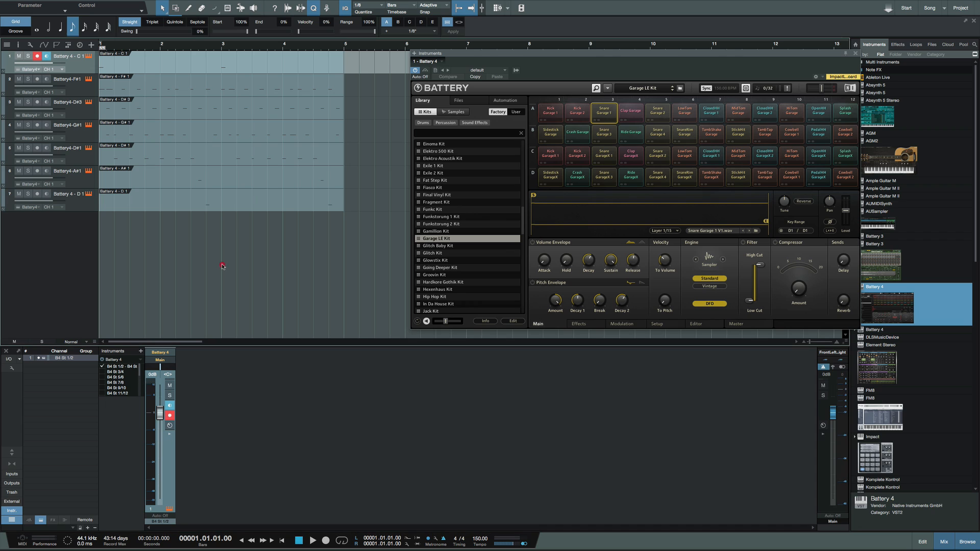
pyautogui.moveTo(241, 230)
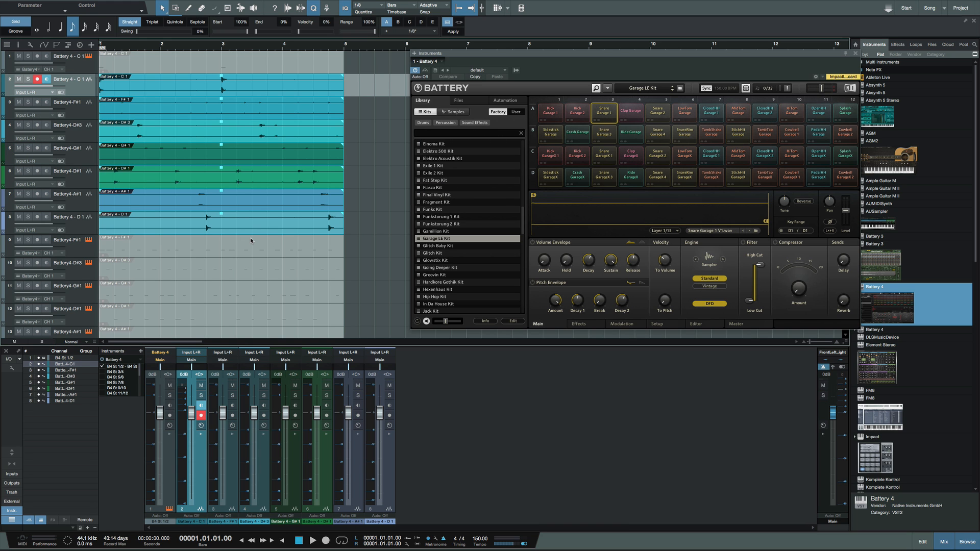
# Step: Scroll down to the per-pitch instrument tracks under the audio tracks and delete them
pyautogui.scroll(-3)
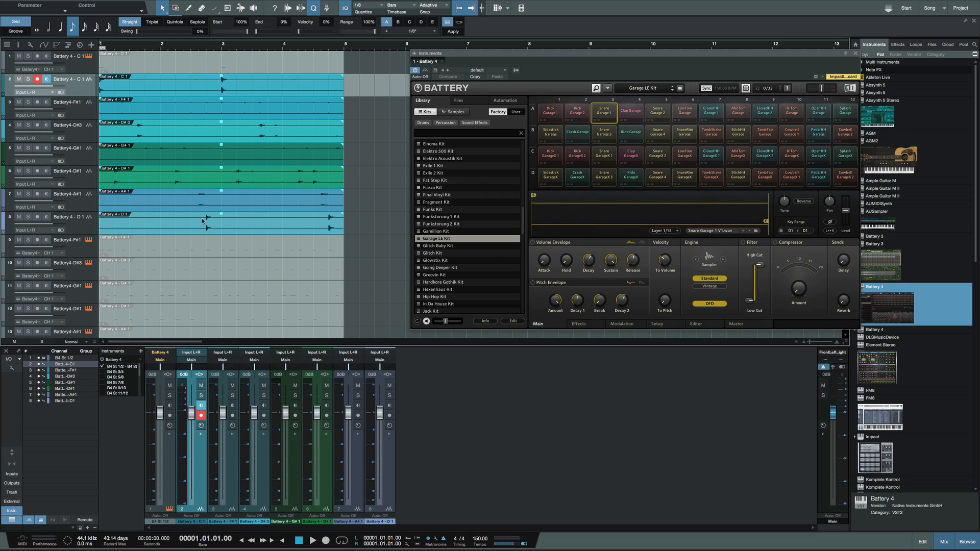
pyautogui.click(62, 240)
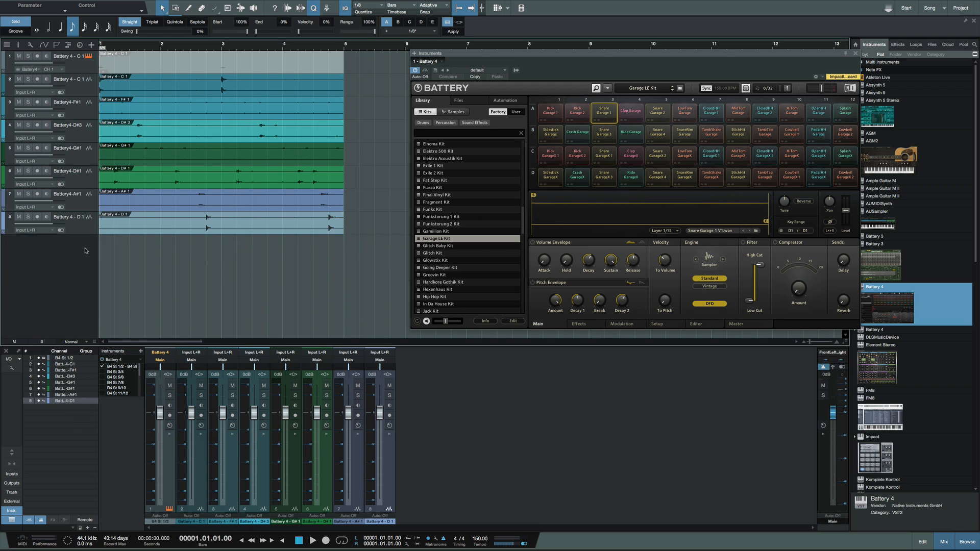
# Step: Delete the original Battery 4 instrument track and click through the audio tracks
pyautogui.click(38, 56)
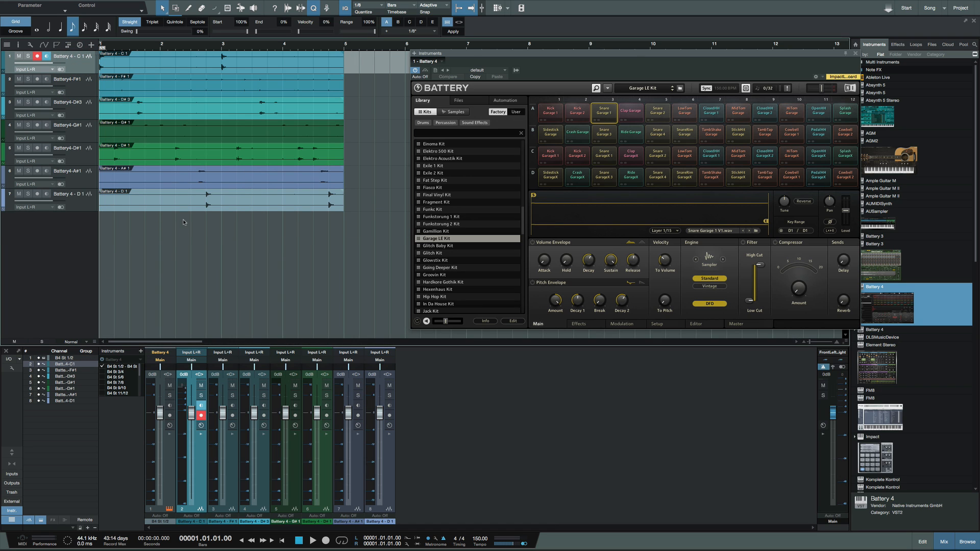
pyautogui.click(312, 540)
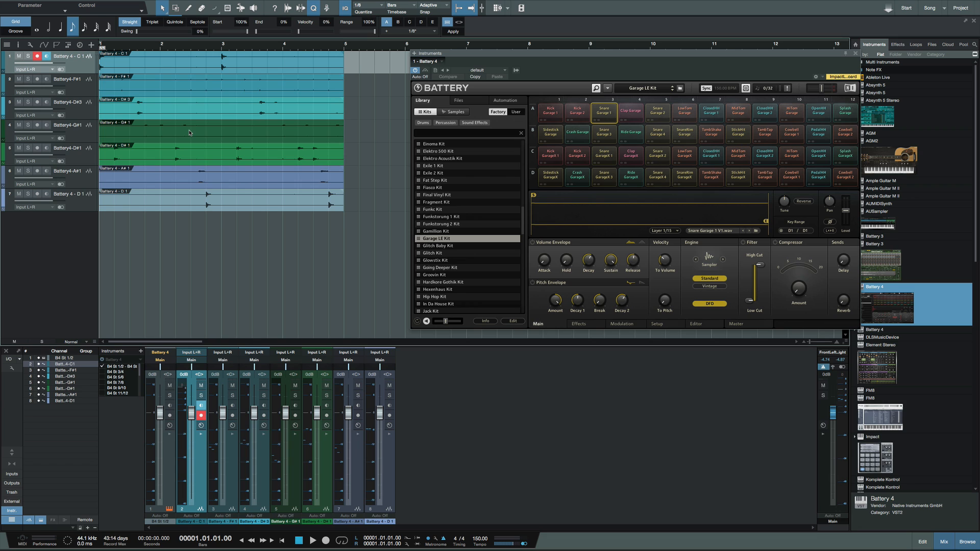
pyautogui.moveTo(151, 115)
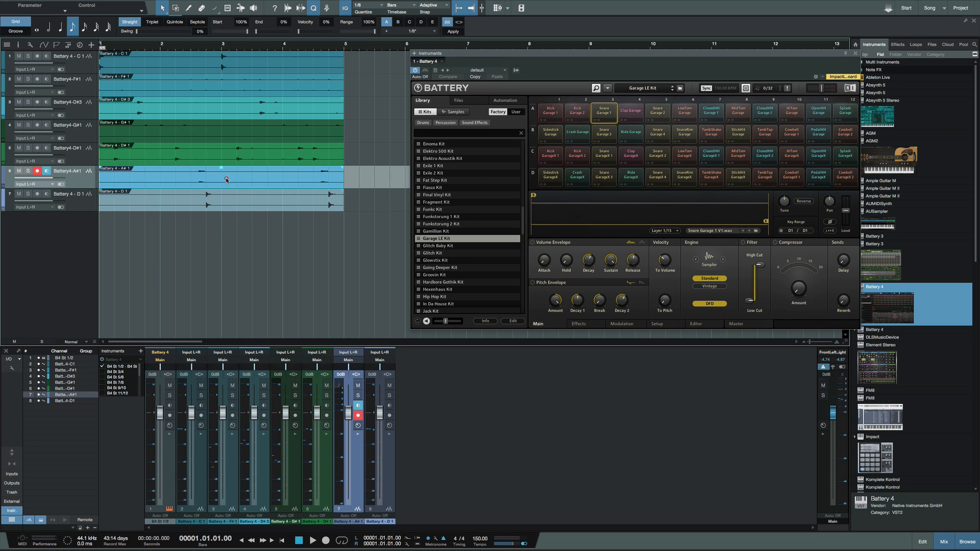
pyautogui.click(220, 111)
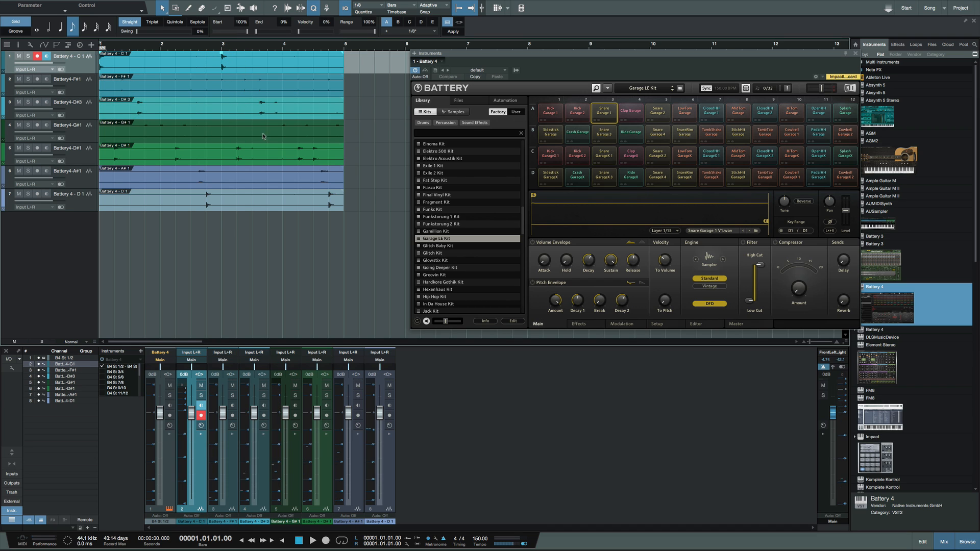
pyautogui.moveTo(227, 120)
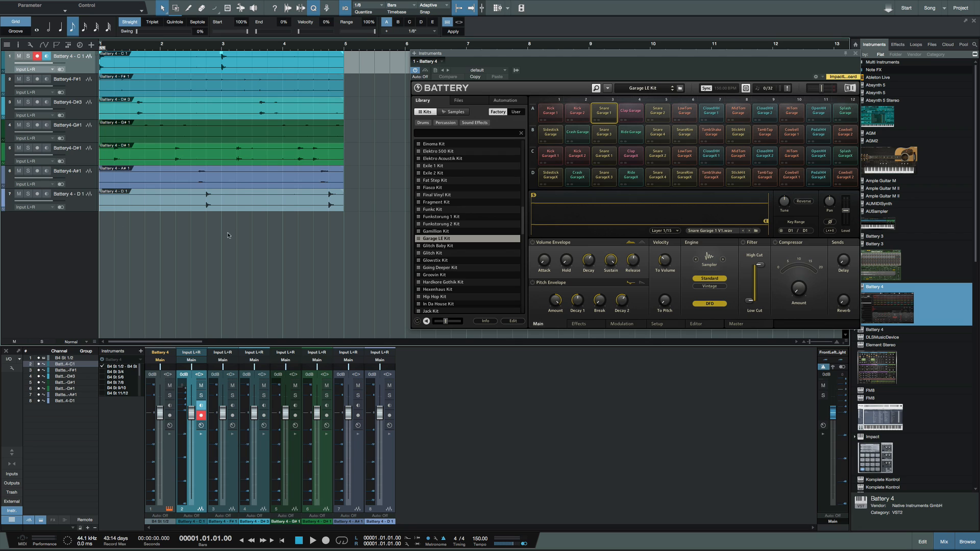
pyautogui.moveTo(280, 246)
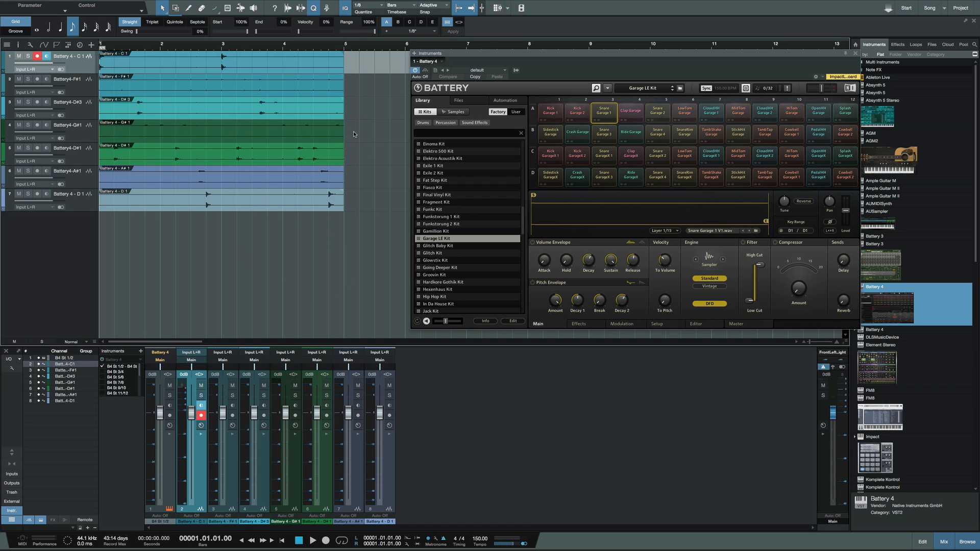
pyautogui.moveTo(330, 94)
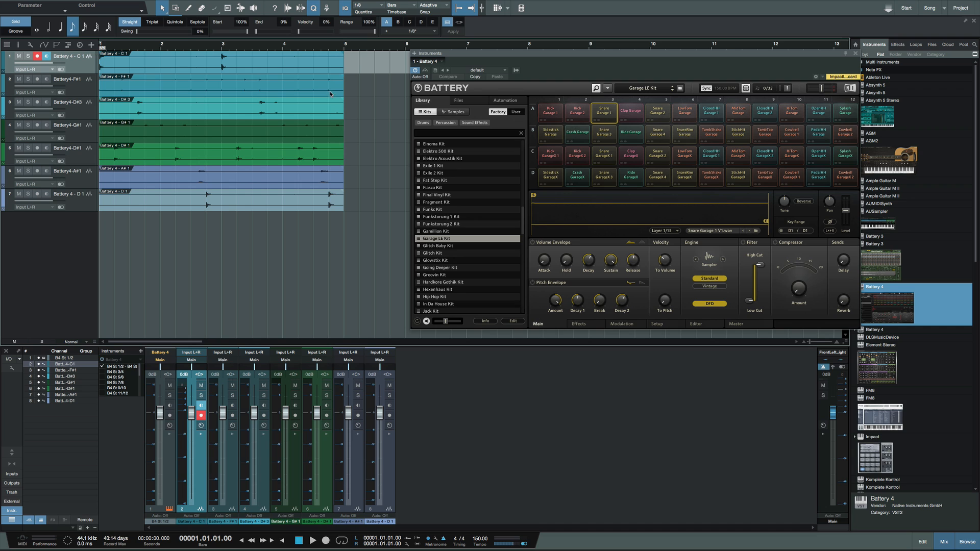
pyautogui.moveTo(327, 133)
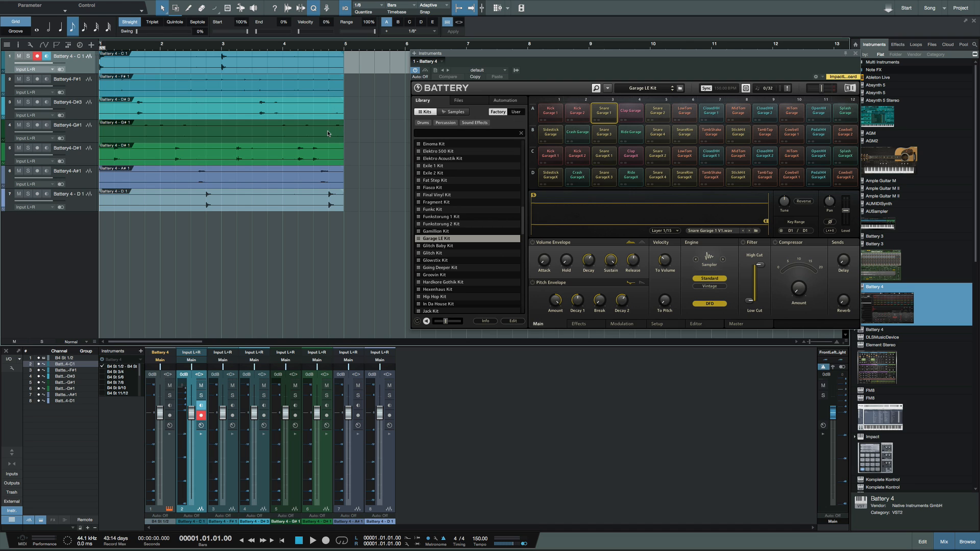